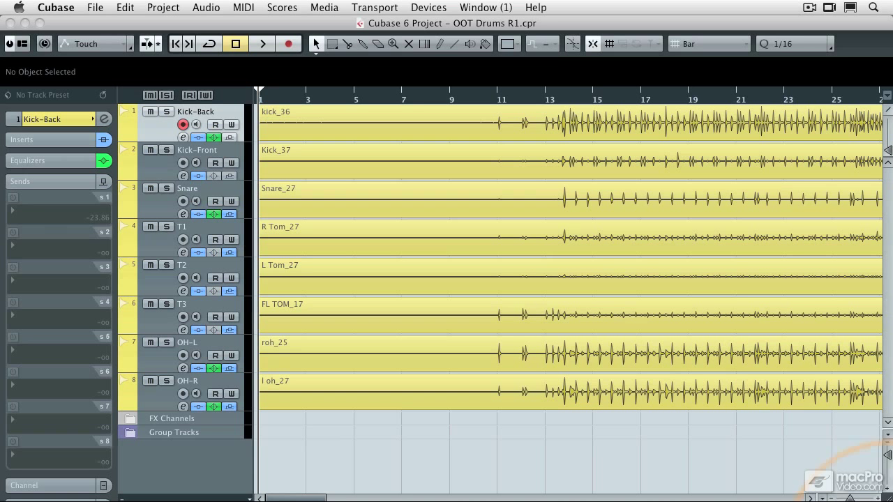
# - Audition the drum recording from around bar 11, then stop playback
pyautogui.click(497, 99)
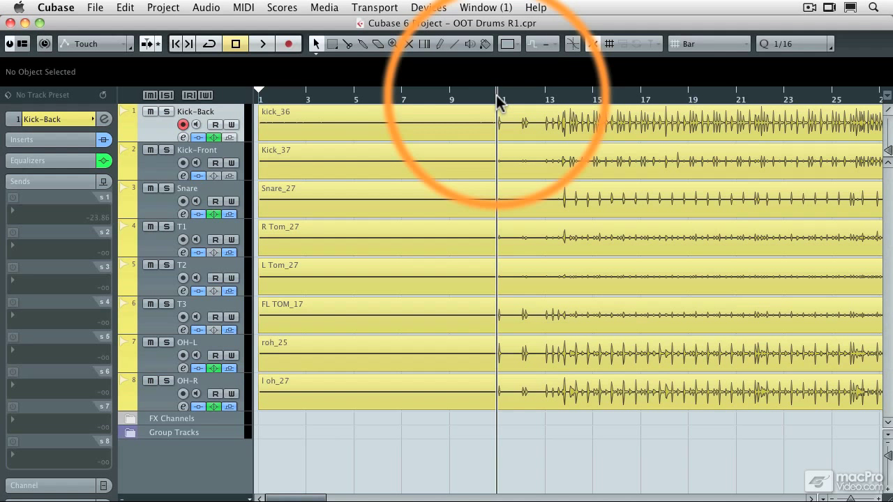
pyautogui.click(262, 43)
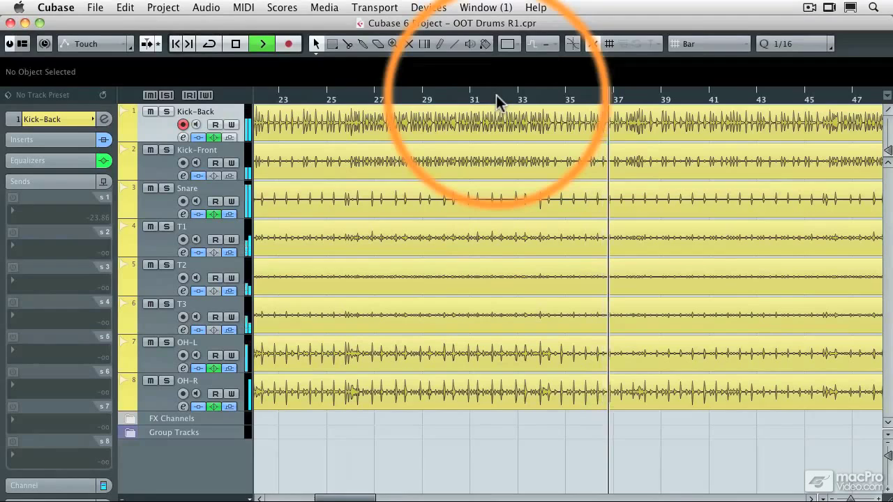
pyautogui.click(236, 43)
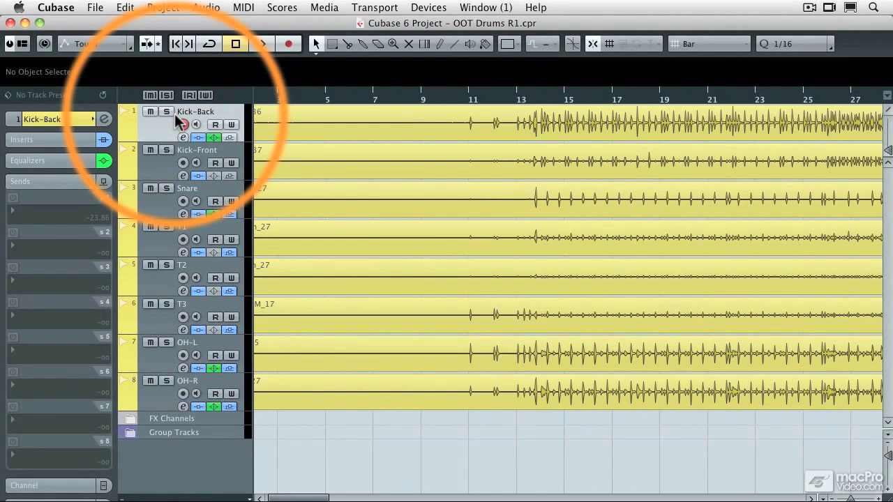
# - Select the drum tracks from Kick-Back and bring up the track options to move them to a new folder
pyautogui.click(184, 125)
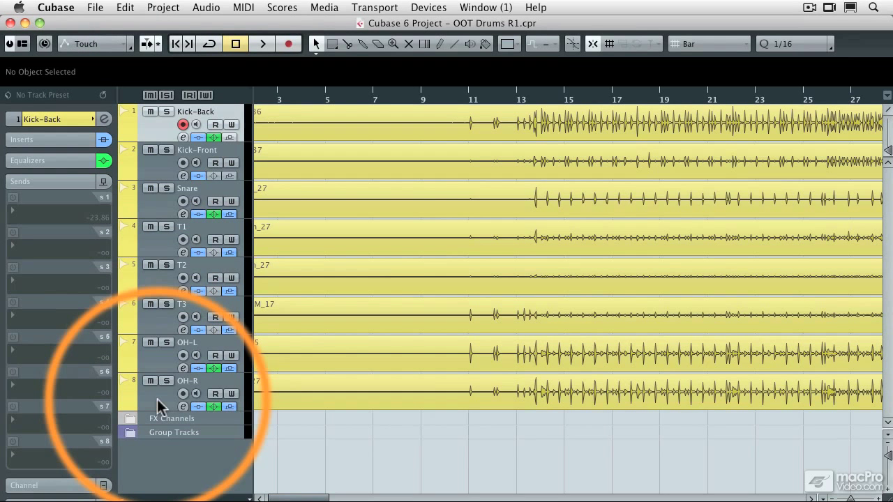
pyautogui.rightClick(160, 405)
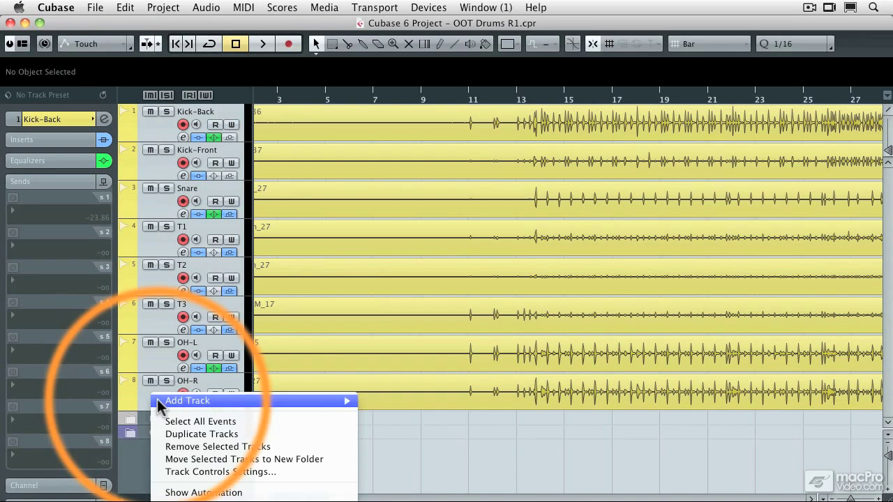
pyautogui.moveTo(201, 434)
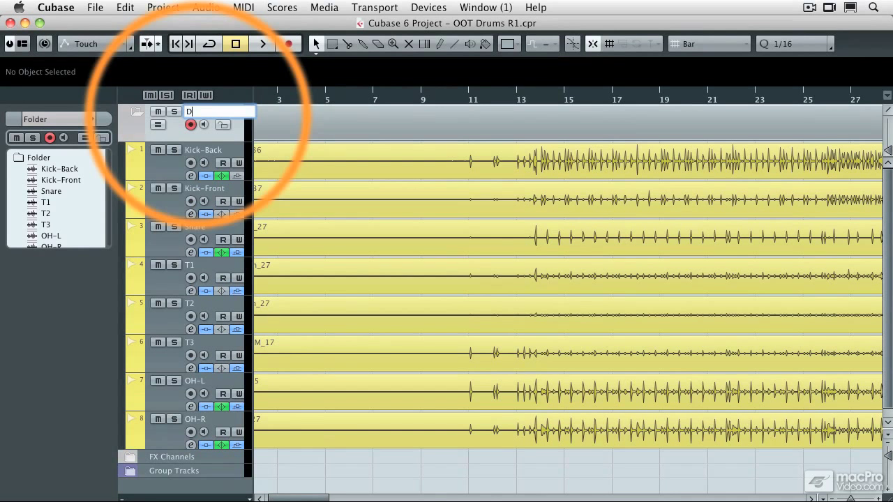
# - Name the new folder 'Drums' and give it a colour
pyautogui.write('Drums')
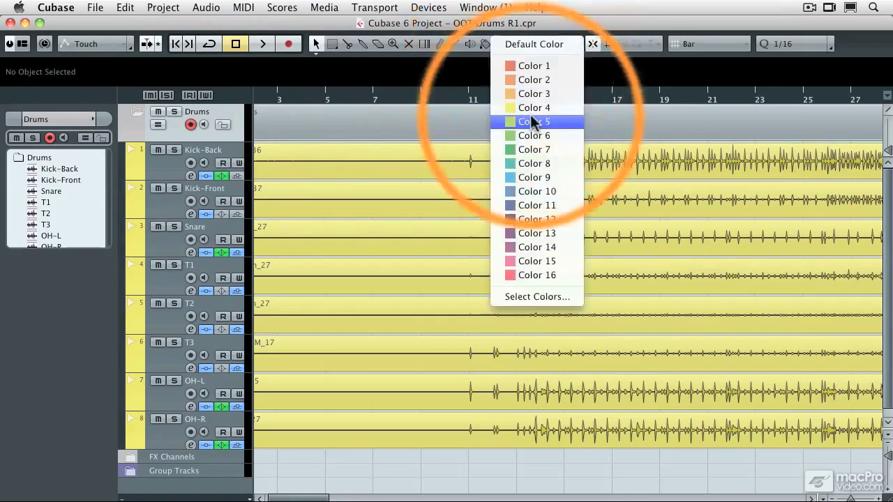
pyautogui.click(533, 108)
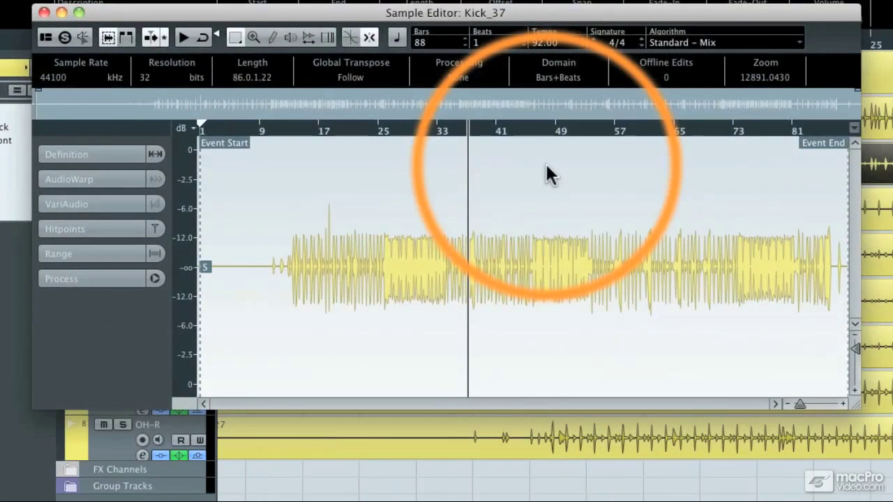
# - Expand the Hitpoints section for Snare_27 so detected hitpoints show on the waveform
pyautogui.click(64, 229)
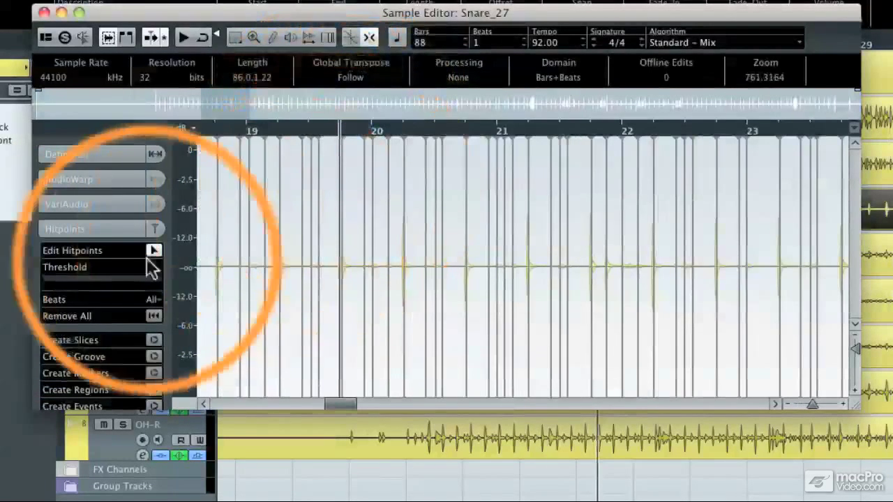
# - Drag the Threshold slider to tune hitpoint detection for Snare_27, then for oh_27
pyautogui.moveTo(62, 283); pyautogui.dragTo(111, 283)
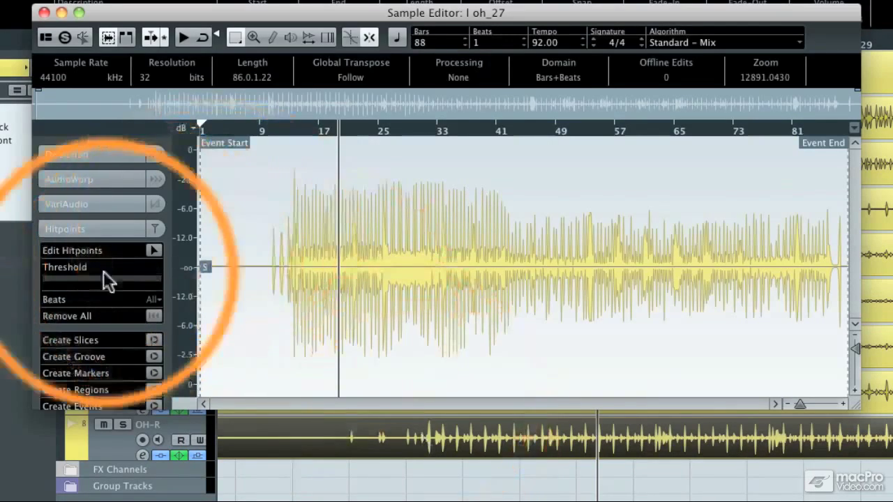
pyautogui.moveTo(91, 278); pyautogui.dragTo(63, 278)
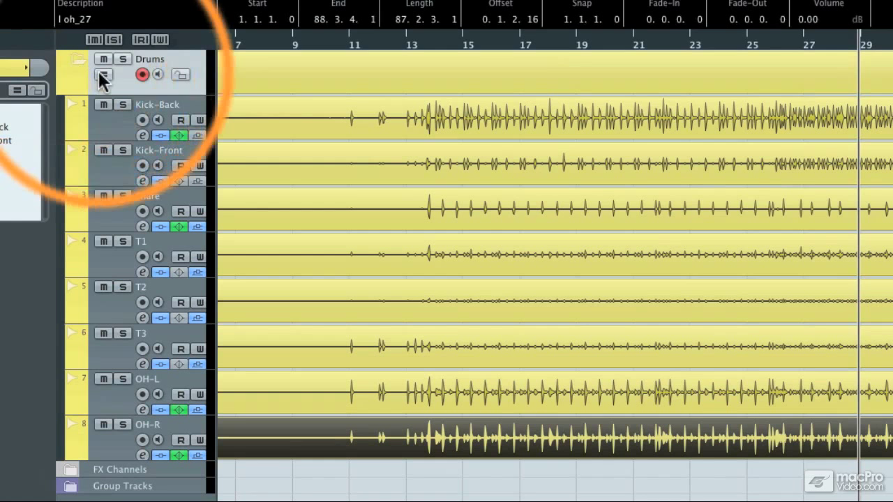
pyautogui.moveTo(103, 75)
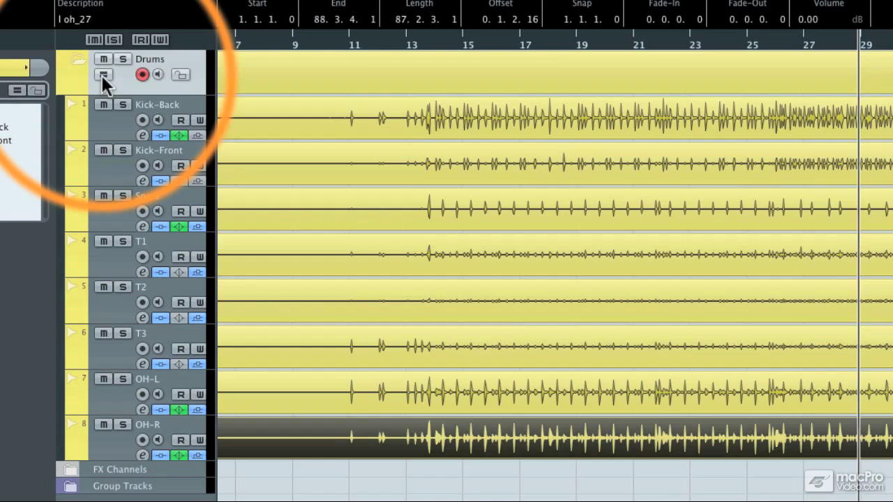
# - Select every event in the Drums folder and bring up the Quantize Panel
pyautogui.click(103, 75)
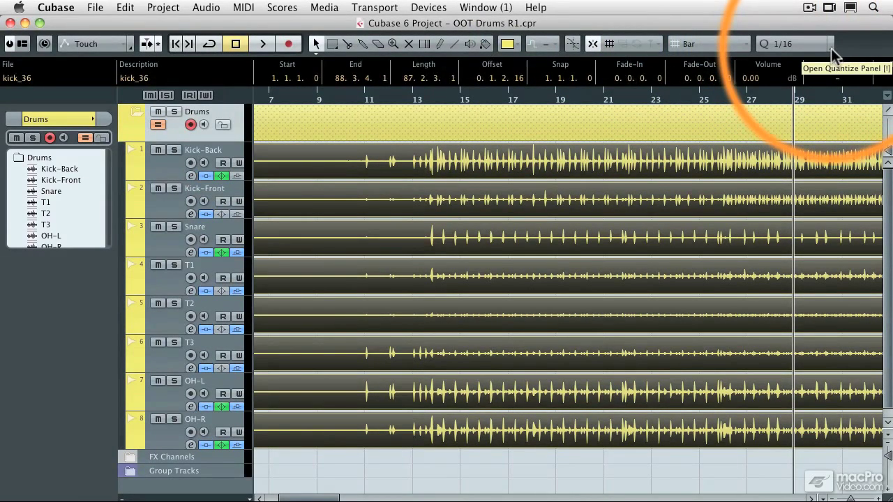
pyautogui.click(830, 53)
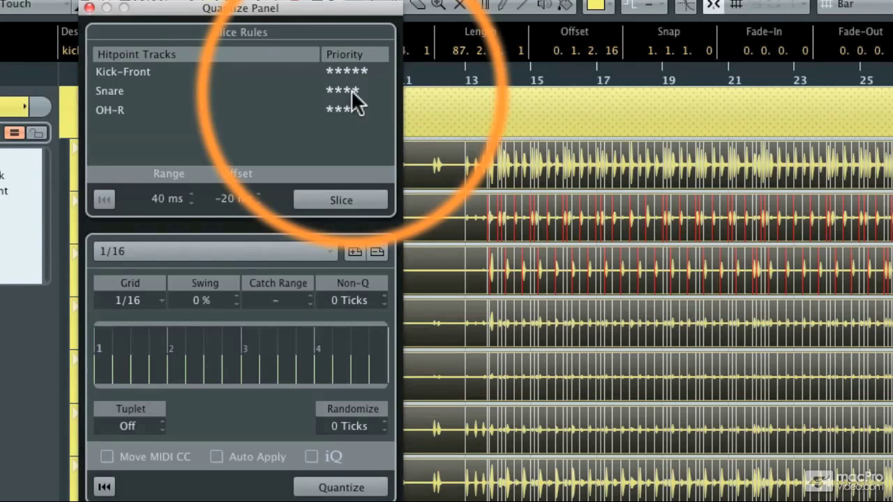
pyautogui.moveTo(123, 122)
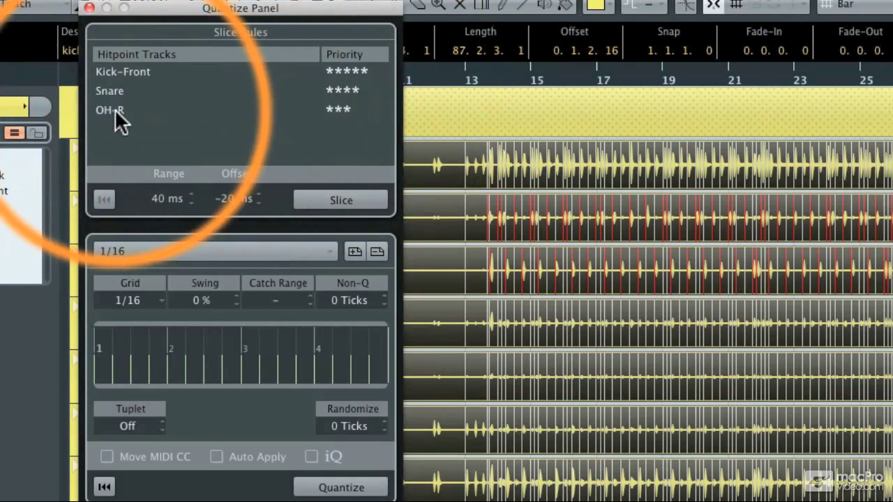
pyautogui.moveTo(348, 122)
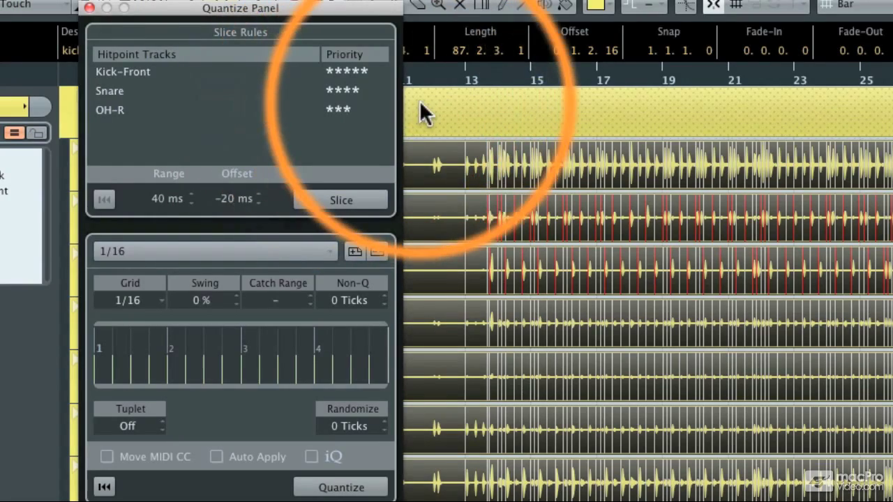
# - Review the Slice Rules with Kick-Front, Snare and OH-R priorities on a 1/16 grid and trigger slicing
pyautogui.hscroll(3)
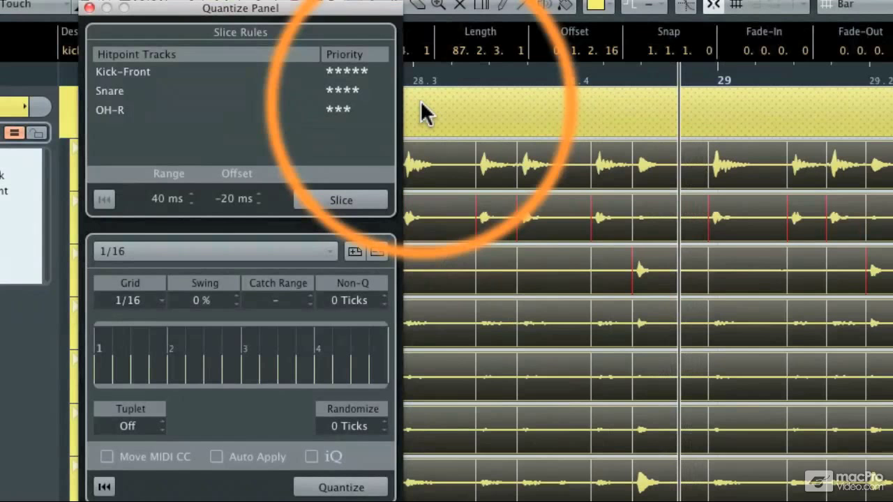
pyautogui.click(340, 201)
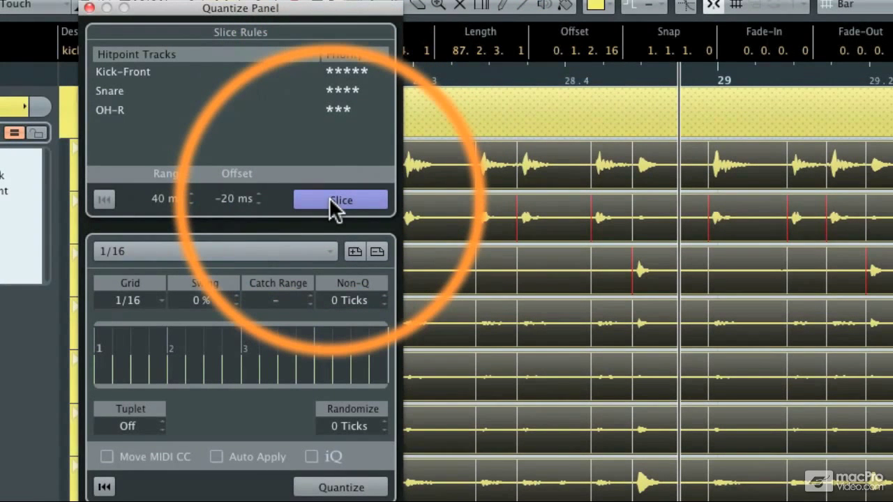
pyautogui.moveTo(341, 201)
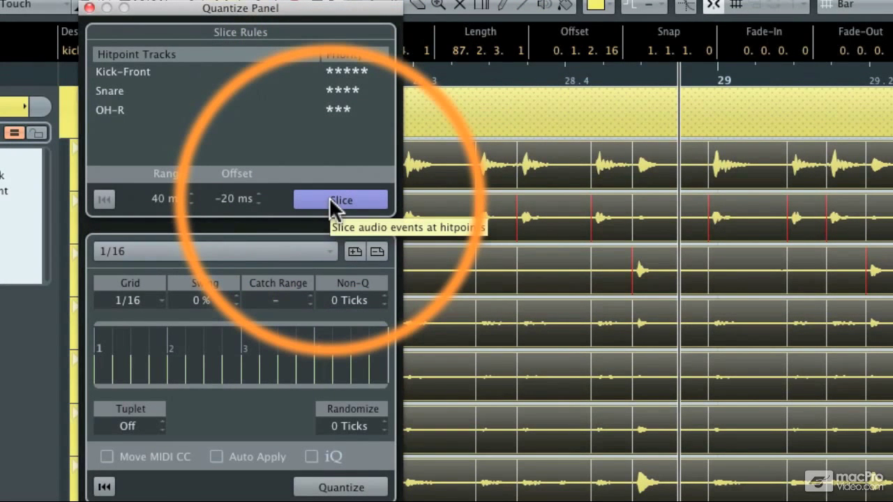
# - Slice all eight drum tracks' events at their detected hitpoints
pyautogui.click(340, 200)
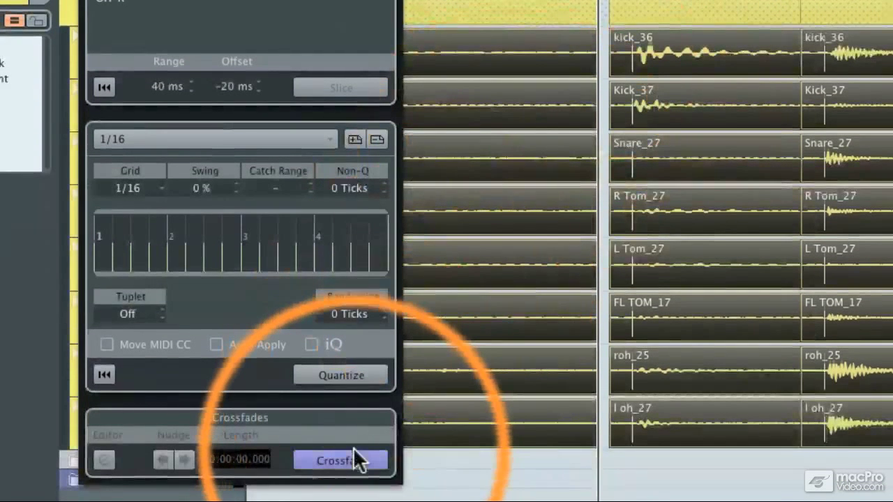
pyautogui.moveTo(355, 462)
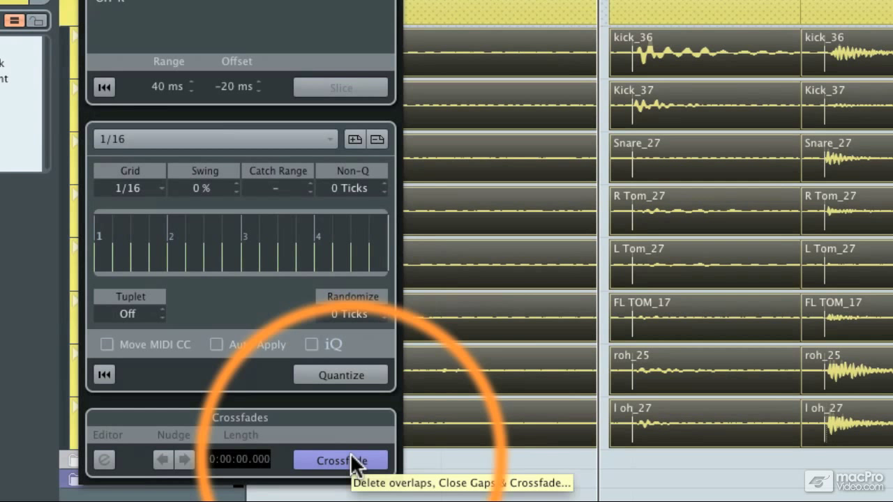
# - Crossfade the sliced drum events, closing gaps and overlaps between slices
pyautogui.click(341, 460)
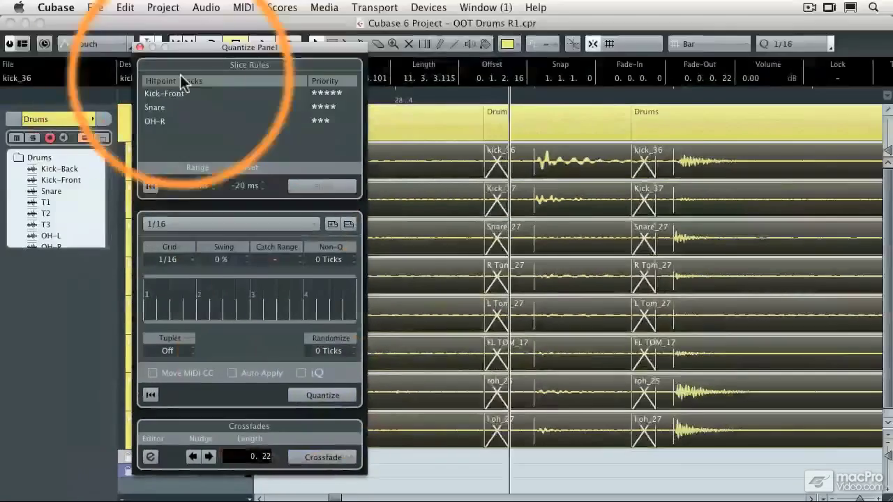
# - Close the Quantize Panel and play back the sliced, crossfaded drums, following along past bar 36
pyautogui.click(142, 47)
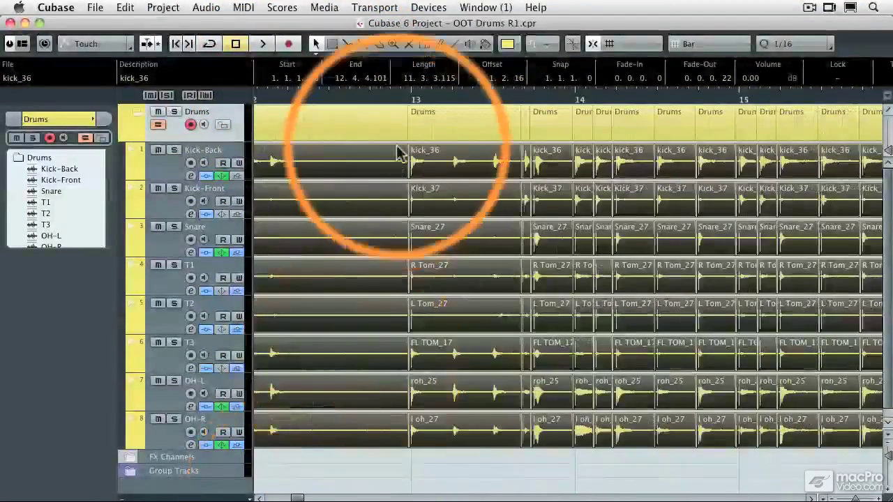
pyautogui.click(262, 43)
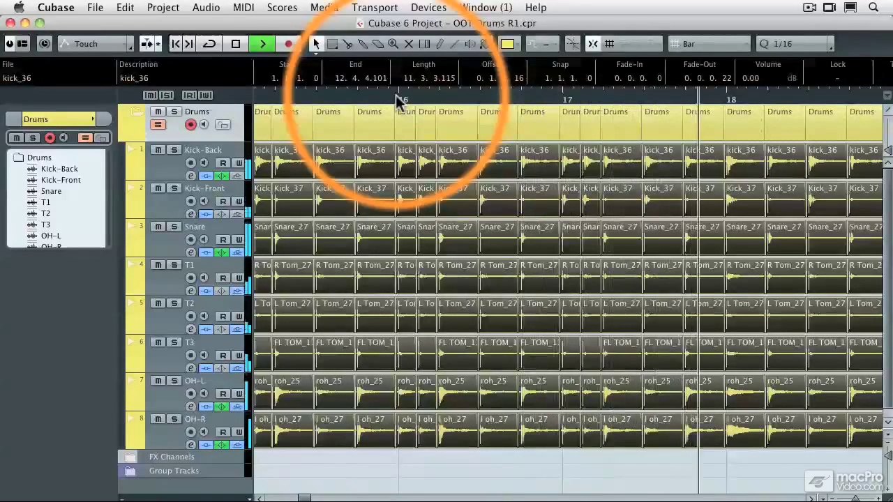
pyautogui.hscroll(3)
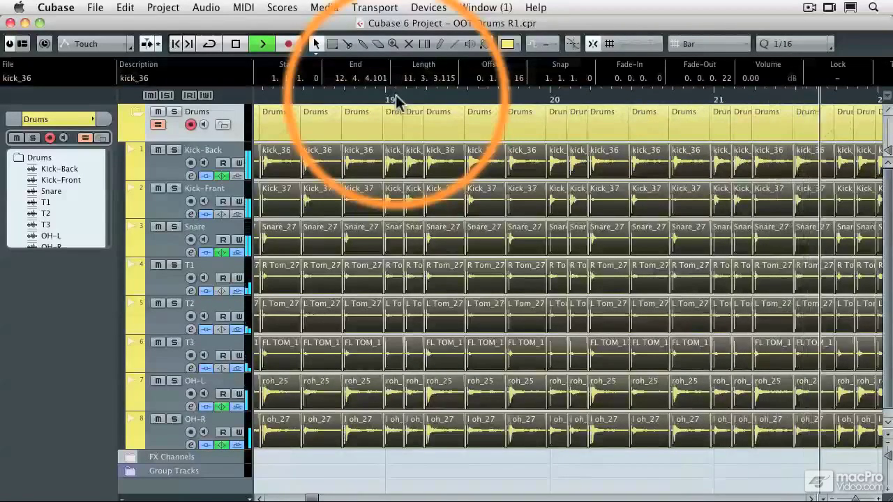
pyautogui.hscroll(3)
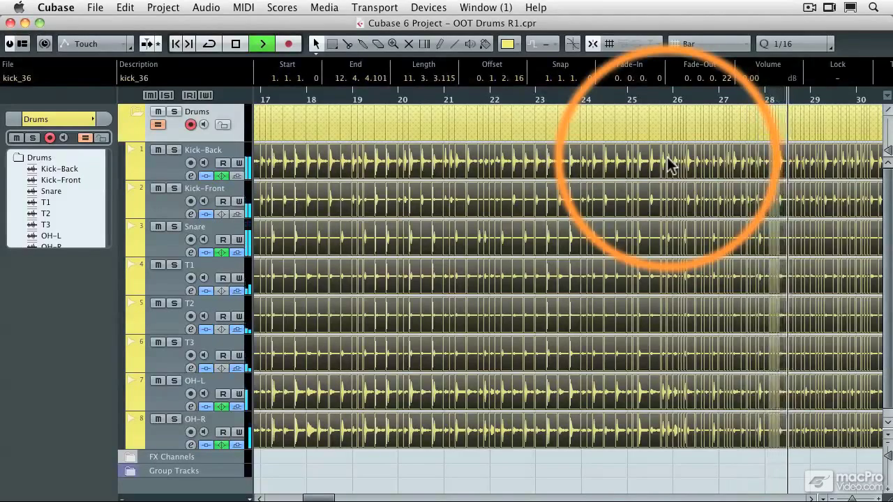
pyautogui.hscroll(3)
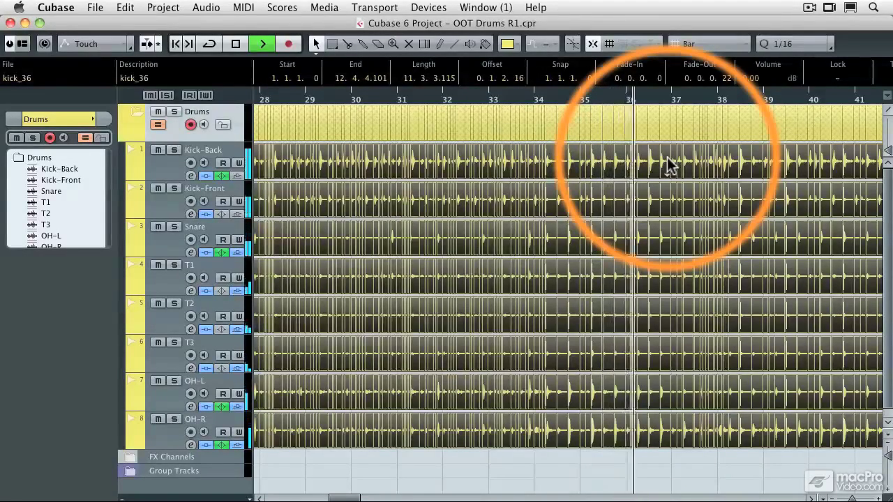
pyautogui.click(236, 43)
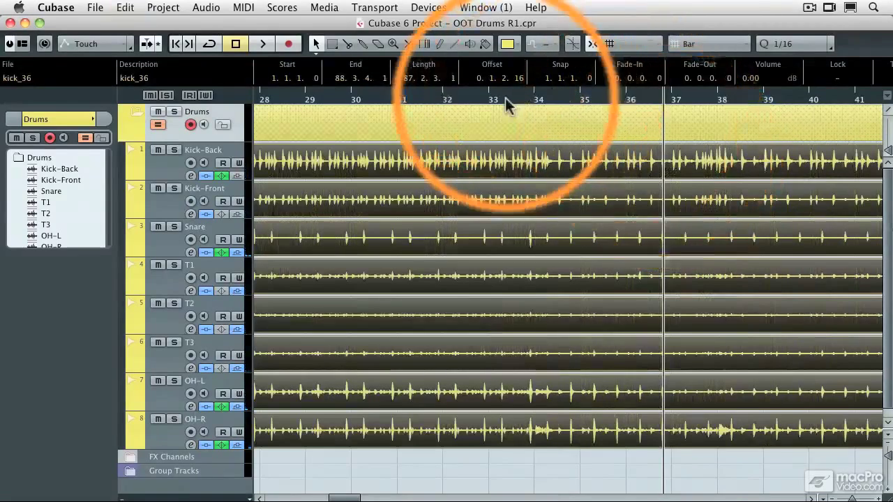
pyautogui.click(263, 43)
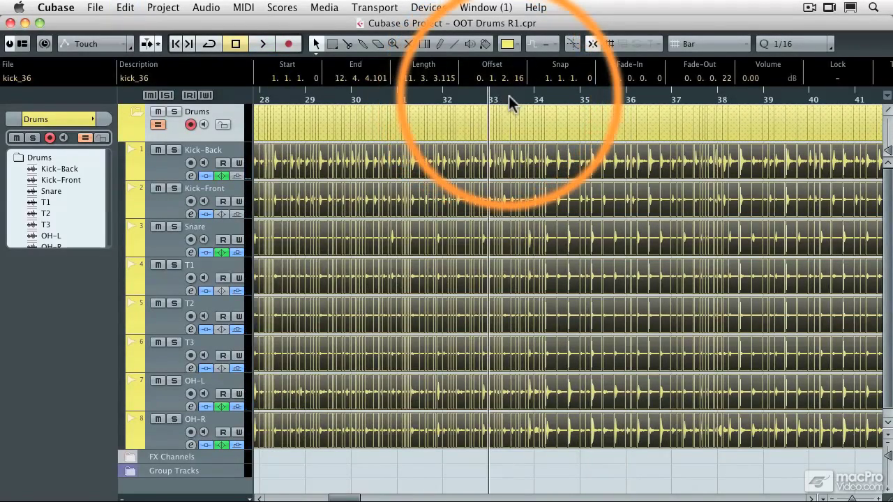
pyautogui.click(263, 43)
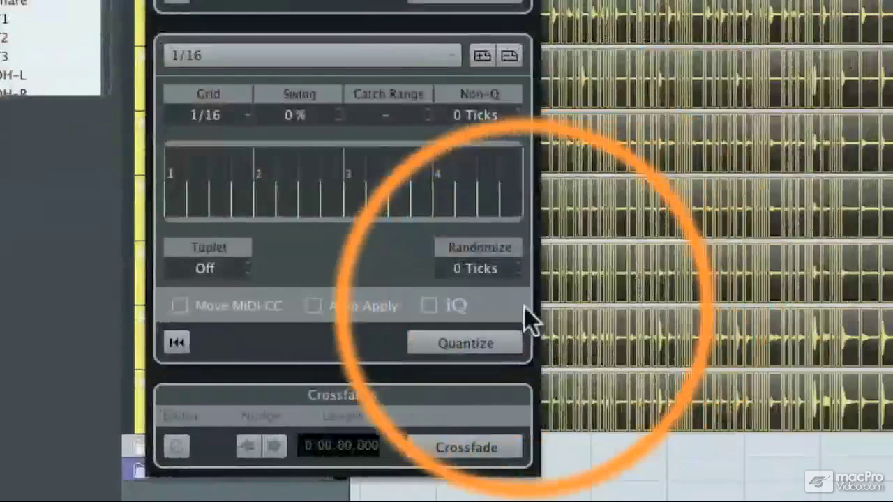
pyautogui.moveTo(458, 307)
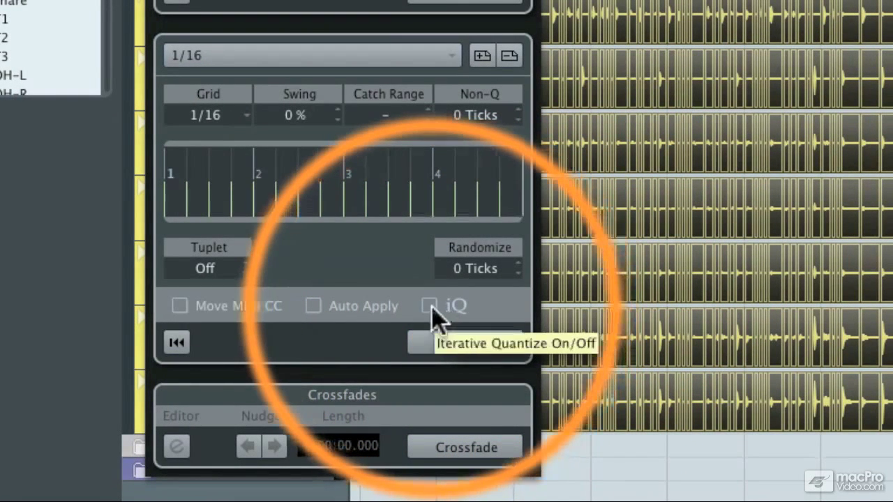
# - Switch on iterative quantize (iQ) at 60% strength over the 1/16 grid
pyautogui.click(430, 306)
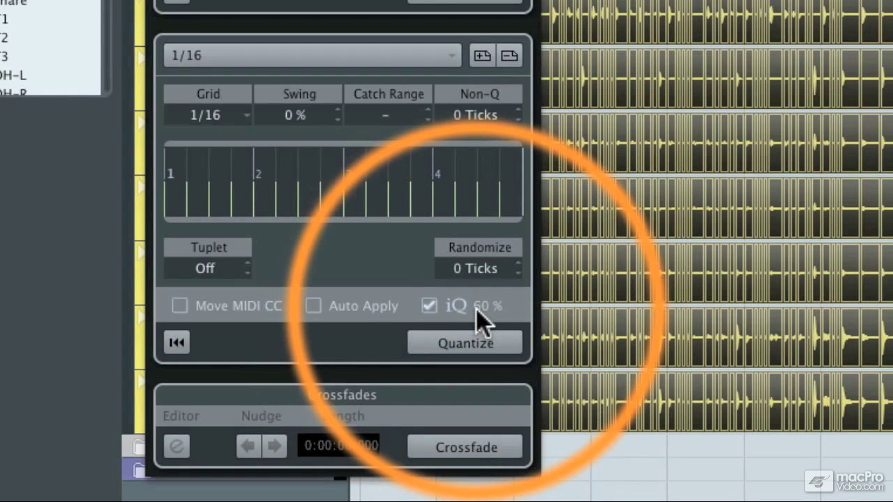
pyautogui.moveTo(479, 320)
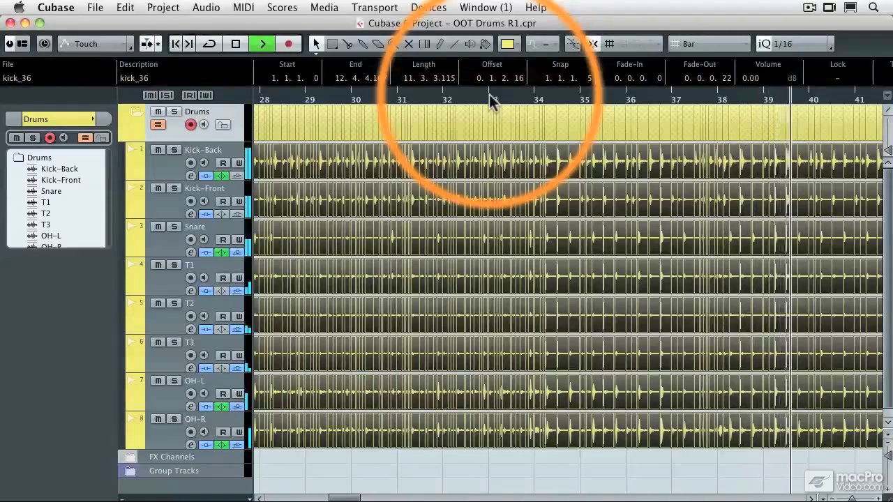
# - Apply iterative 1/16 Quantize to the drum slices and audition the result
pyautogui.click(236, 43)
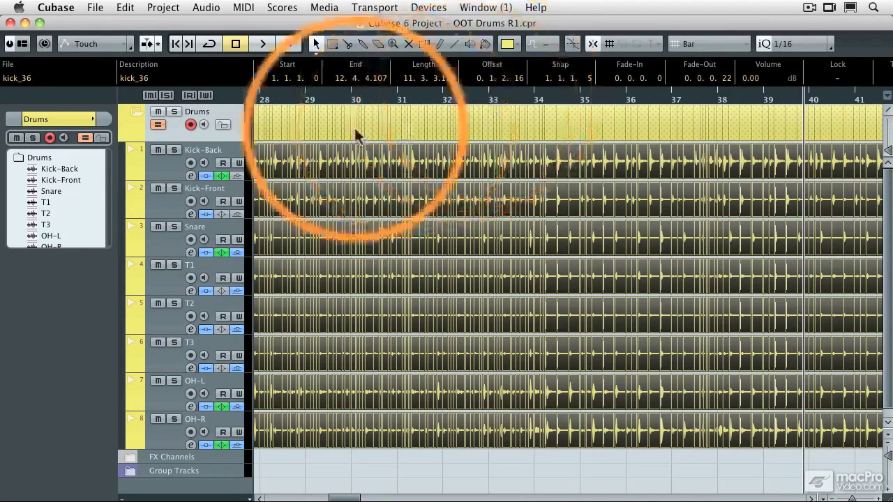
pyautogui.click(288, 43)
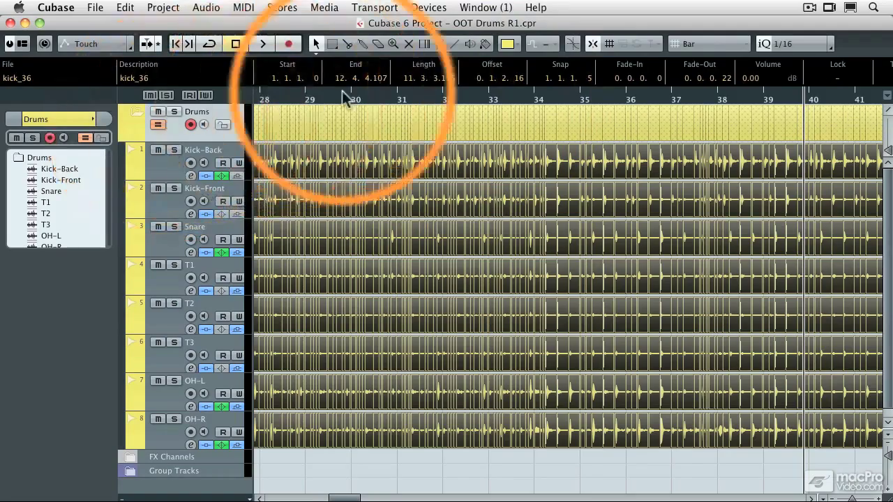